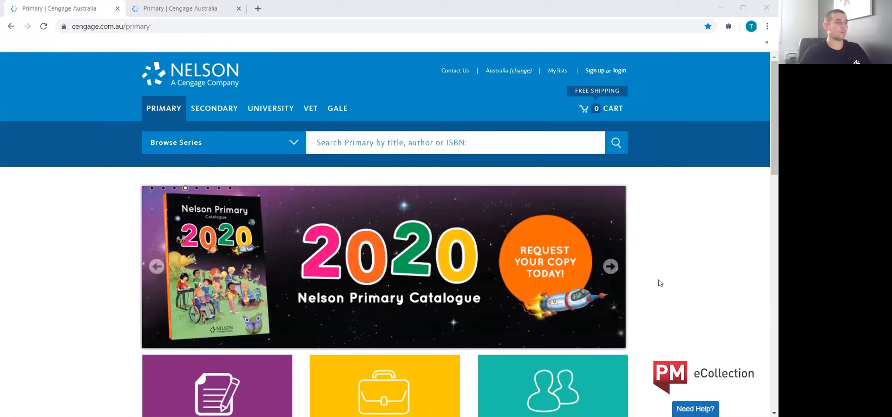
pyautogui.moveTo(178, 69)
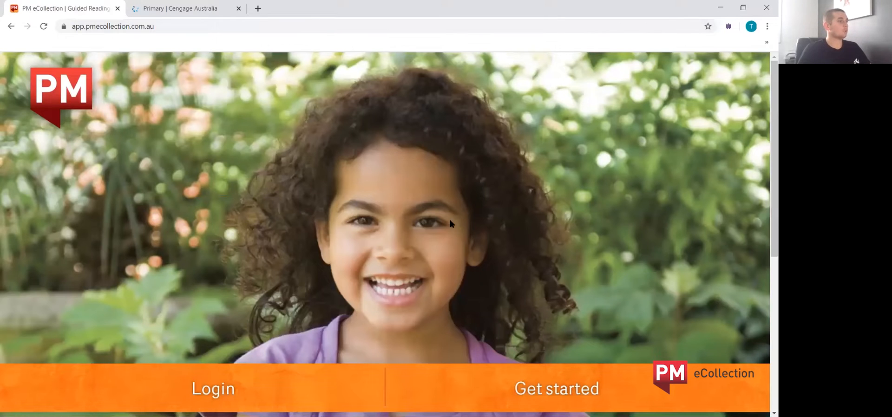
pyautogui.moveTo(401, 133)
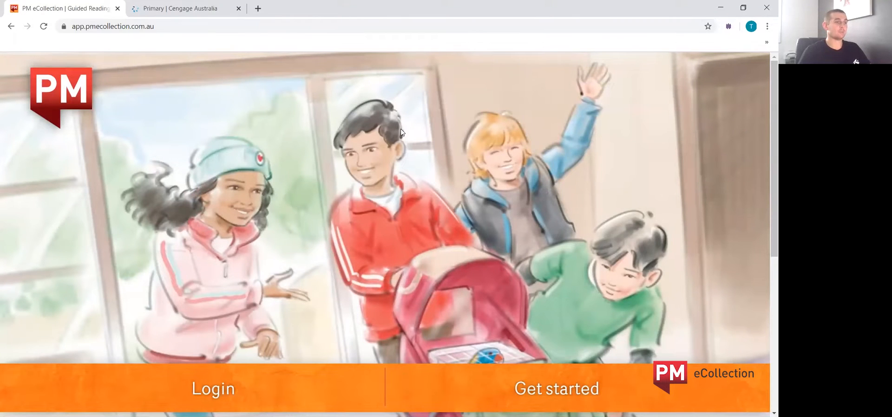
pyautogui.moveTo(407, 142)
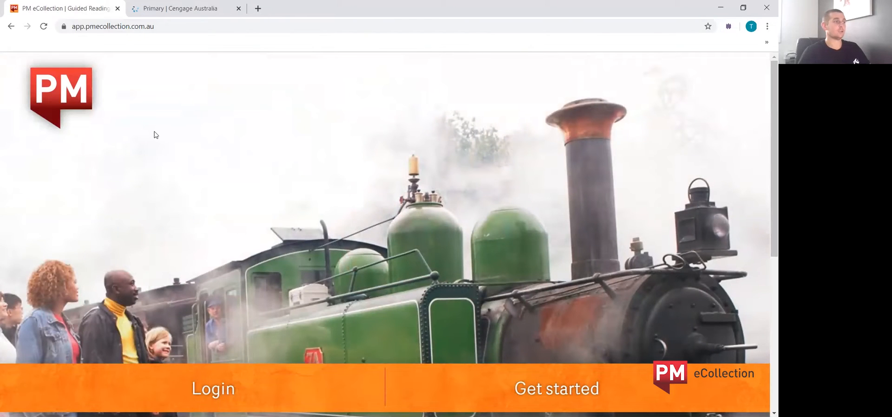
pyautogui.moveTo(21, 114)
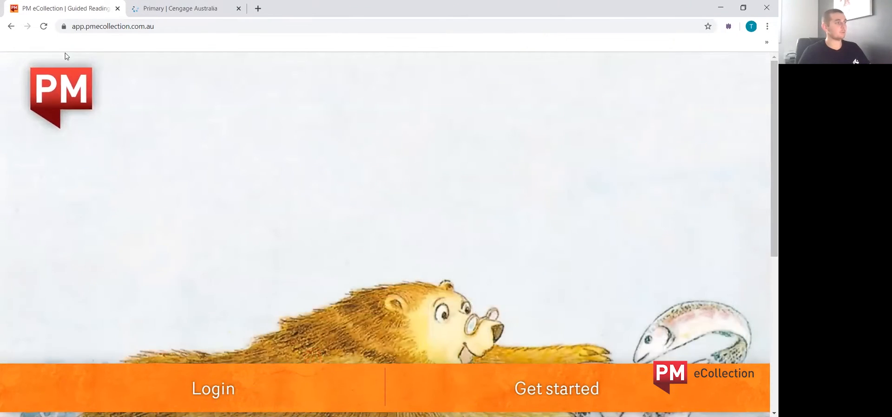
pyautogui.moveTo(112, 144)
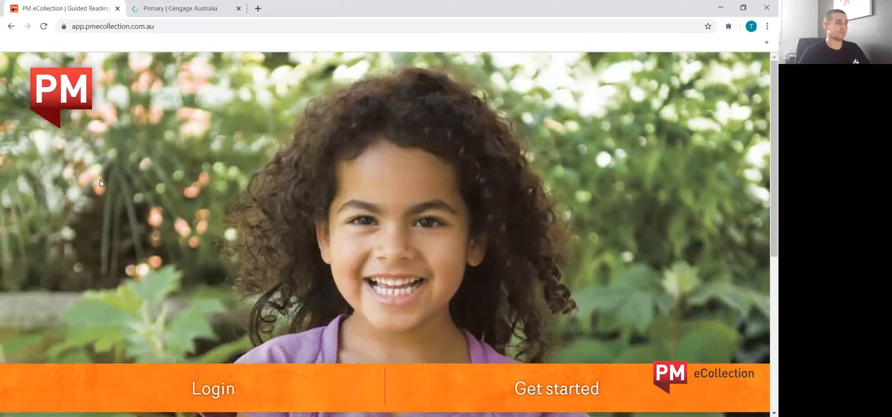
pyautogui.moveTo(147, 194)
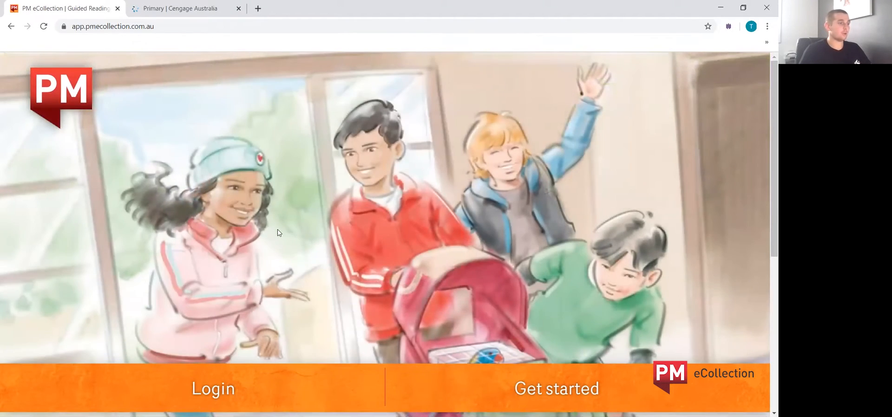
pyautogui.moveTo(187, 230)
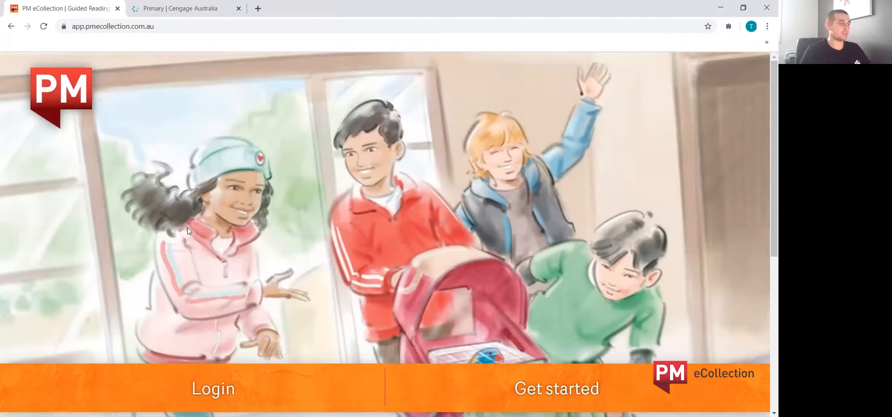
pyautogui.moveTo(279, 389)
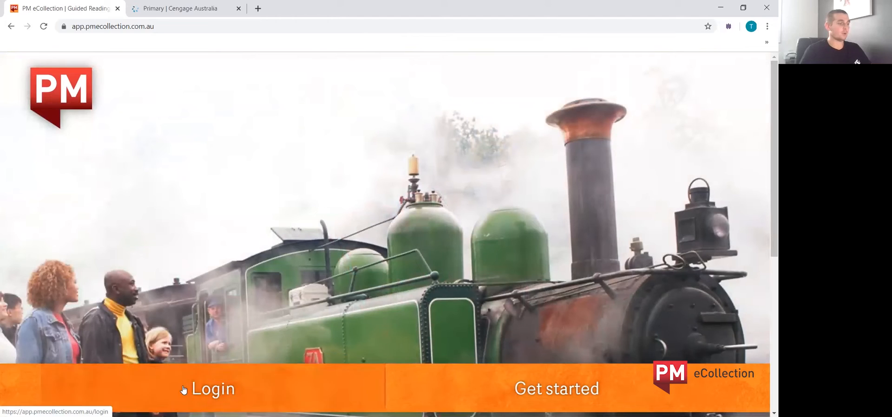
# Step: Sign in as the student with username 'theo.' and the password, submitting the login form
pyautogui.click(214, 388)
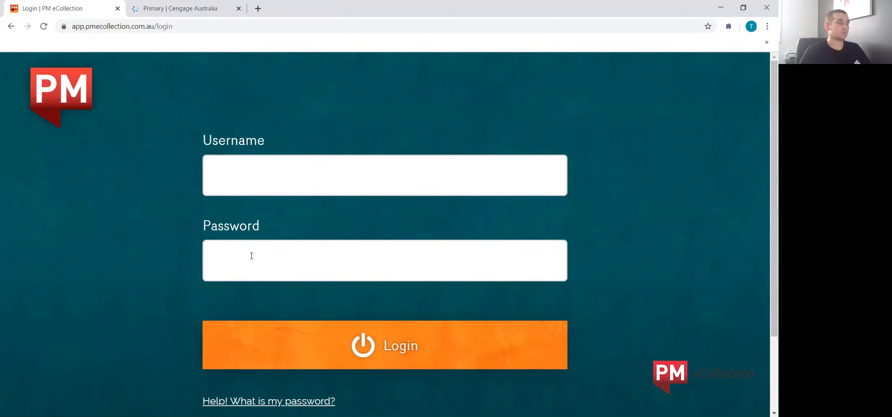
pyautogui.moveTo(279, 229)
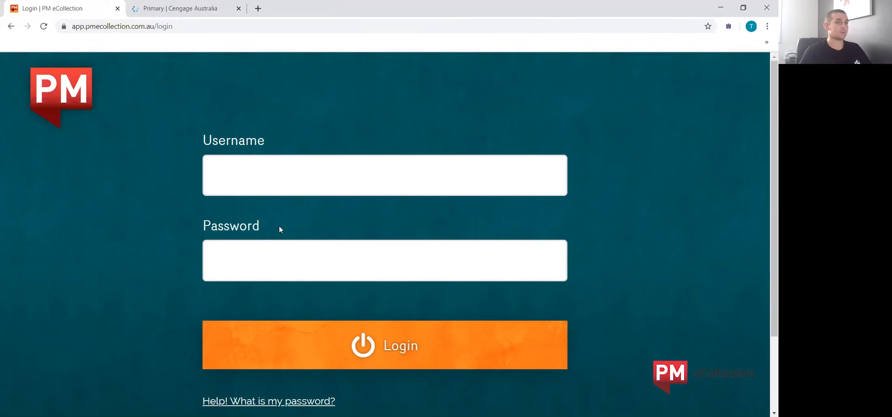
pyautogui.moveTo(282, 223)
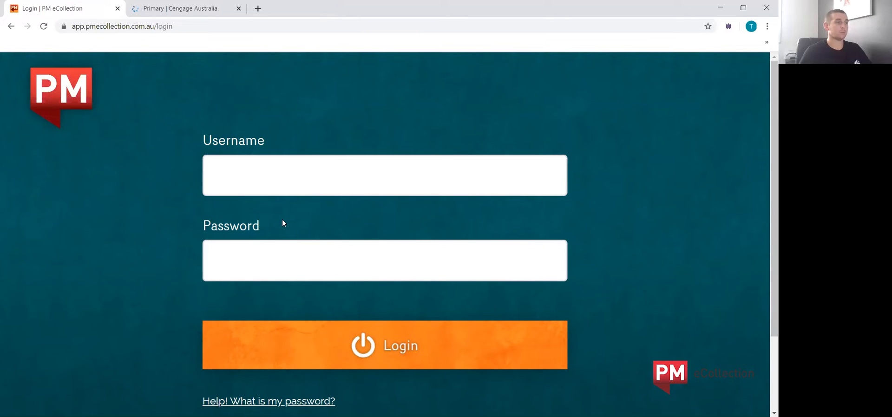
pyautogui.moveTo(288, 226)
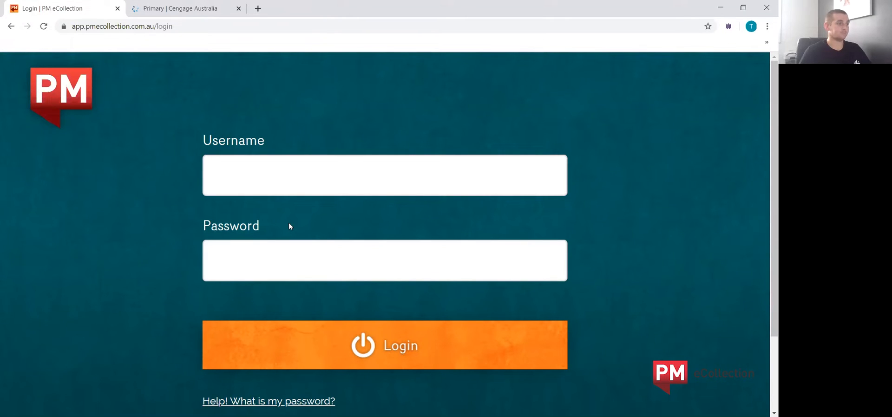
pyautogui.click(383, 175)
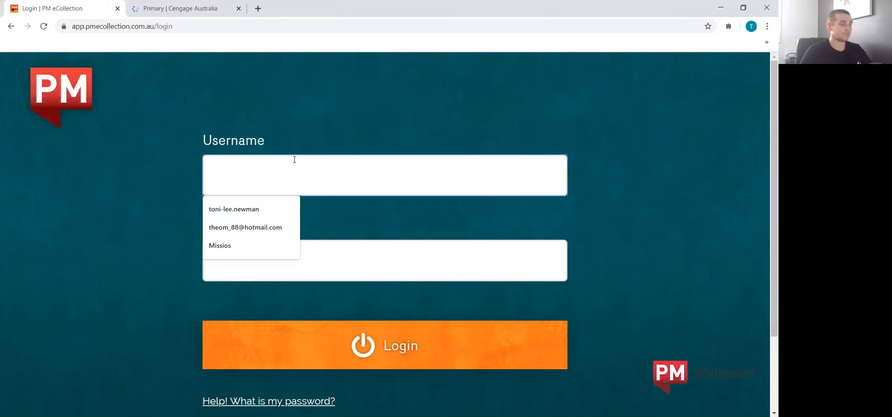
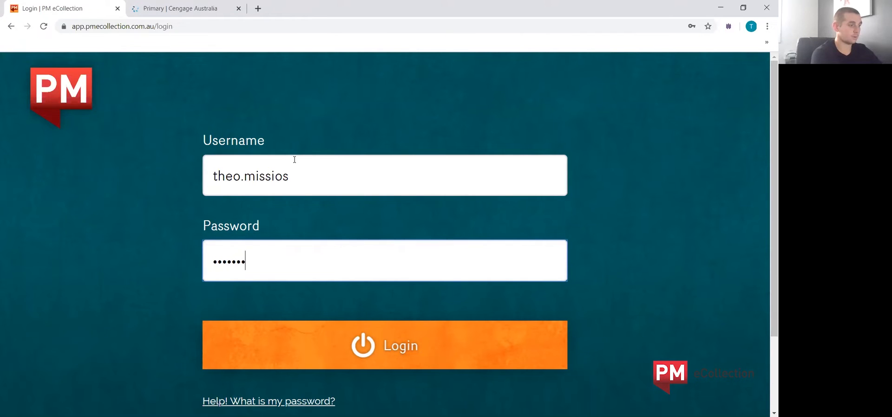
pyautogui.write('password')
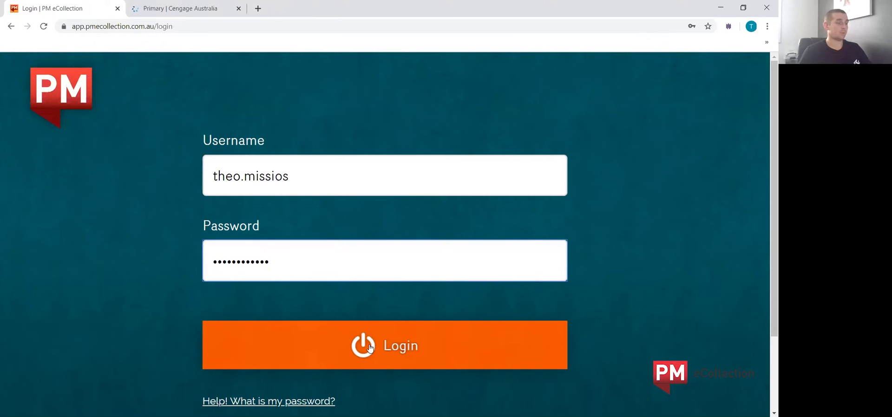
pyautogui.click(383, 345)
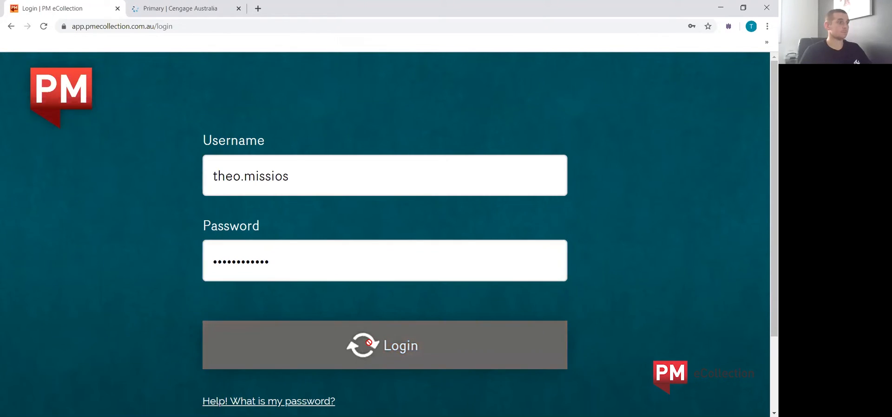
# Step: Land on My Bookshelf and scroll through the levelled reader rows, then back to the top
pyautogui.click(384, 344)
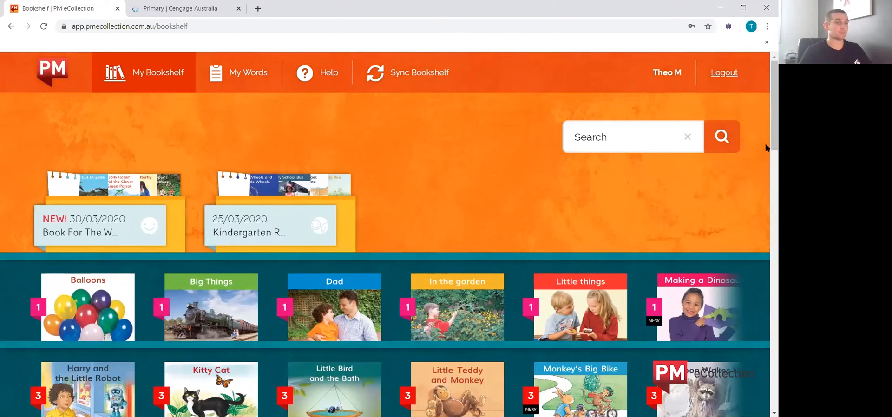
pyautogui.scroll(-3)
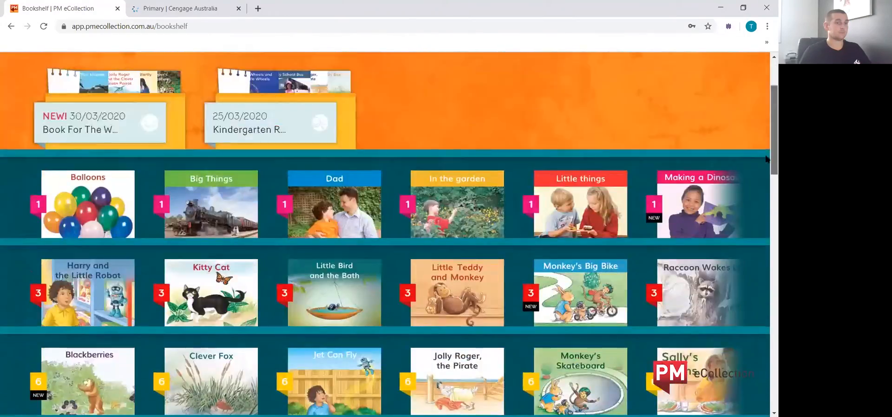
pyautogui.scroll(3)
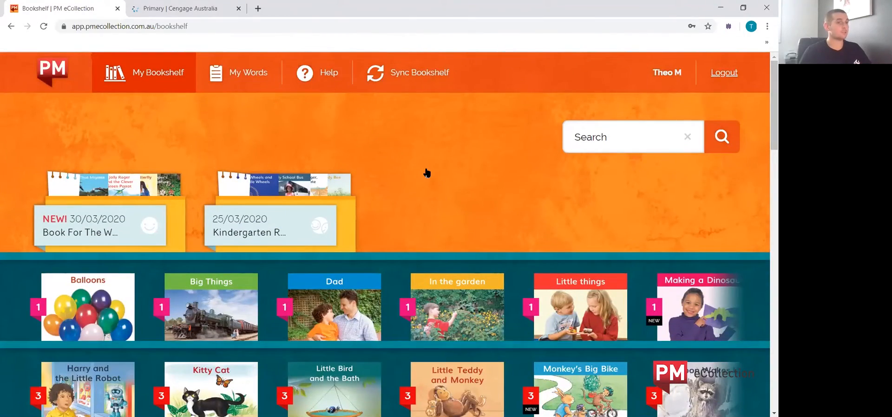
pyautogui.moveTo(444, 164)
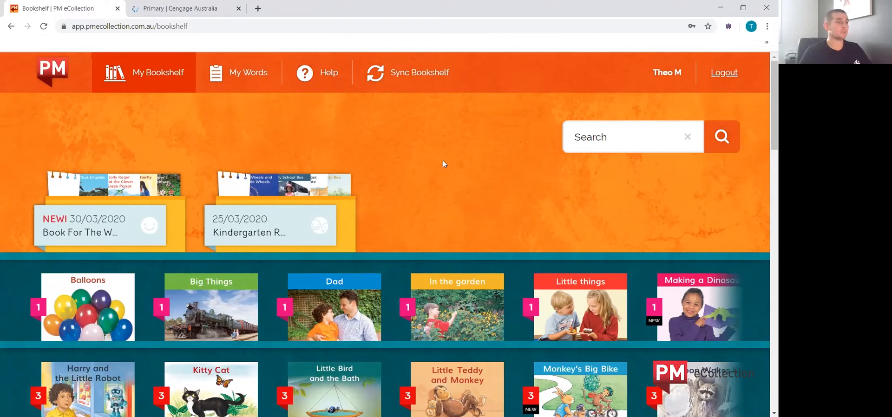
pyautogui.moveTo(359, 149)
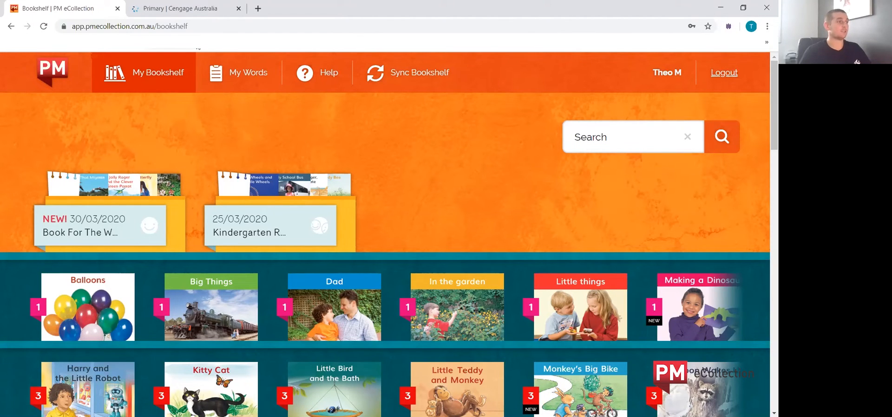
# Step: Return to the Nelson Cengage site and sign in to the teacher account with email and password
pyautogui.click(183, 8)
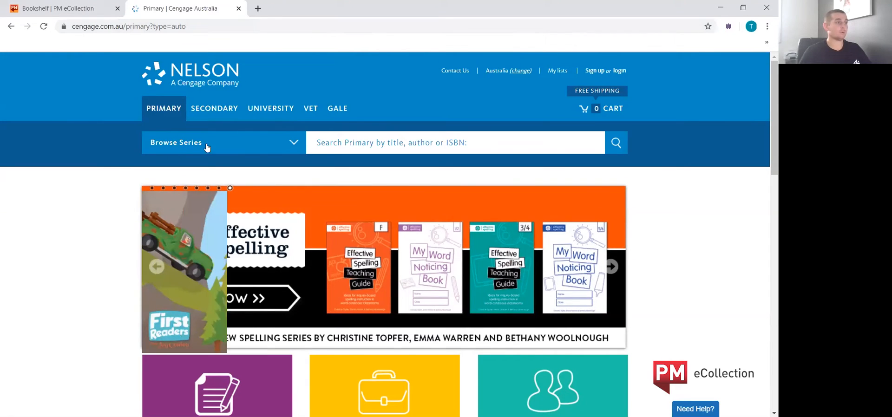
pyautogui.click(620, 69)
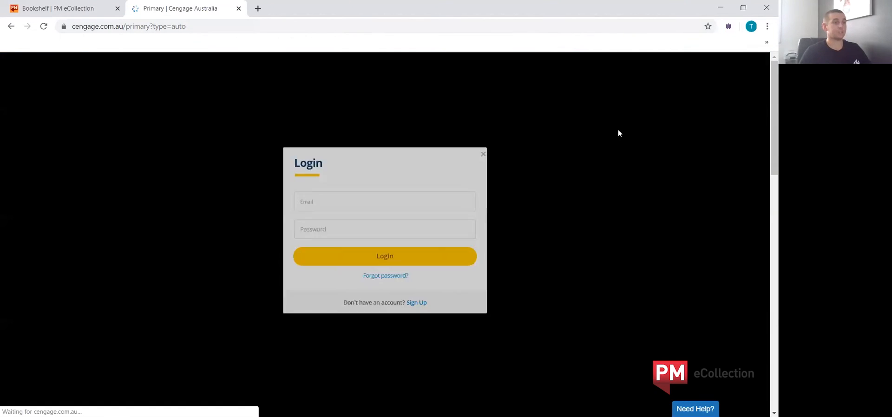
pyautogui.click(384, 201)
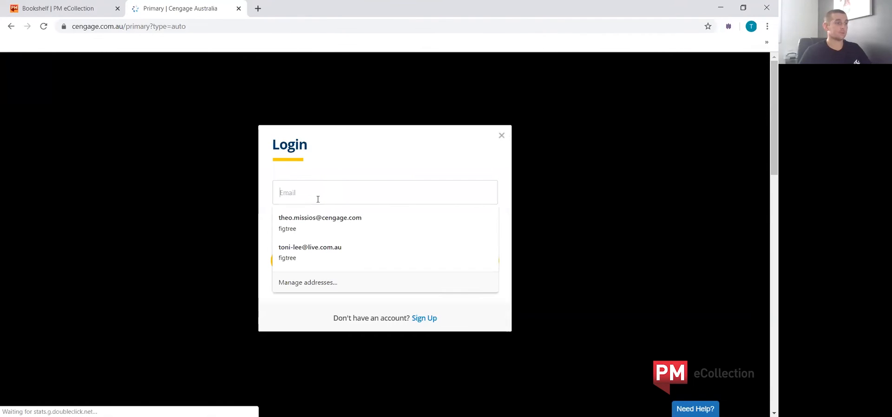
pyautogui.click(320, 223)
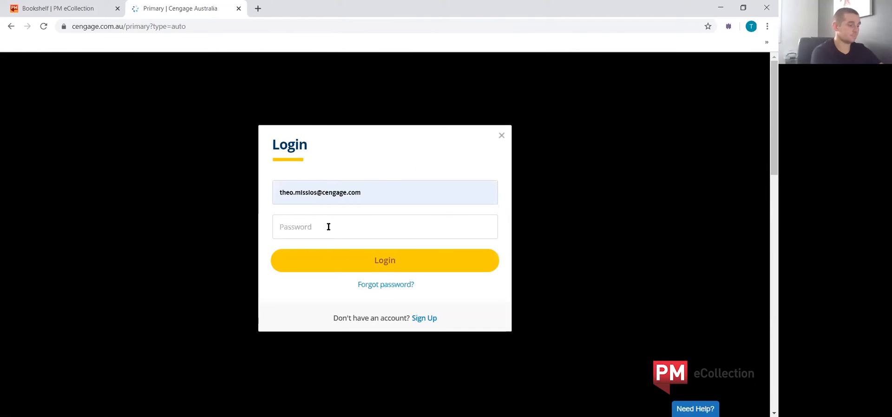
pyautogui.write('password')
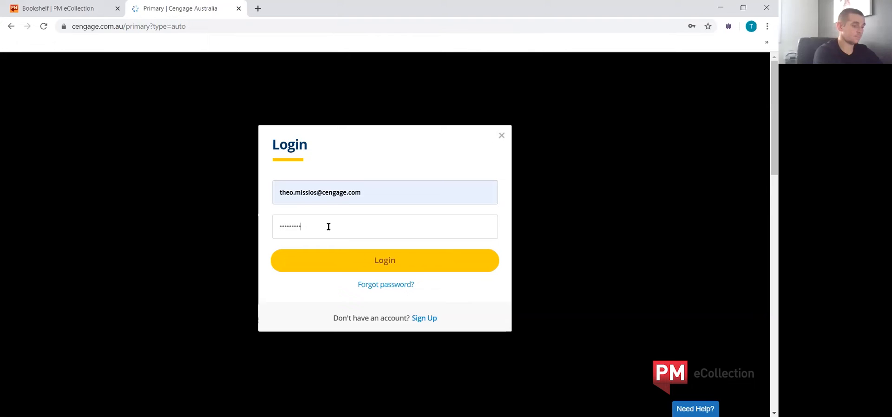
pyautogui.click(385, 260)
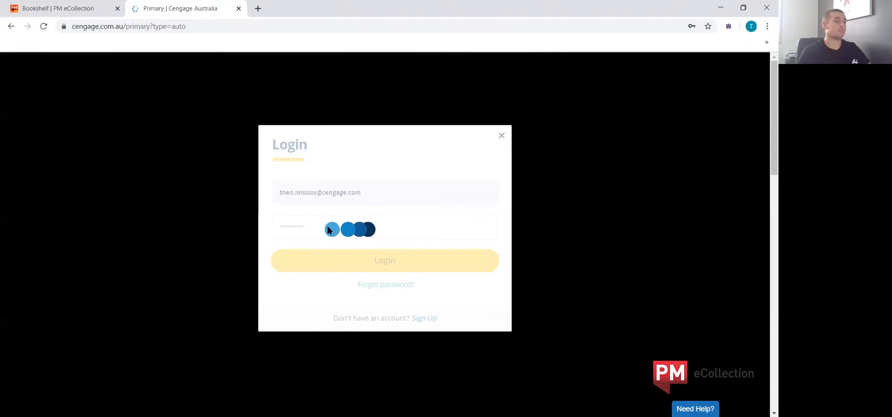
pyautogui.click(384, 260)
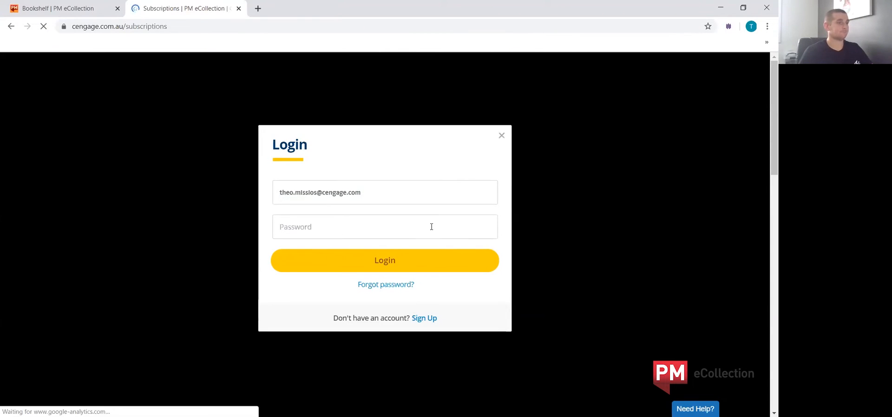
# Step: Find the PM eCollection Premium (10 students) subscription and choose Manage
pyautogui.click(384, 260)
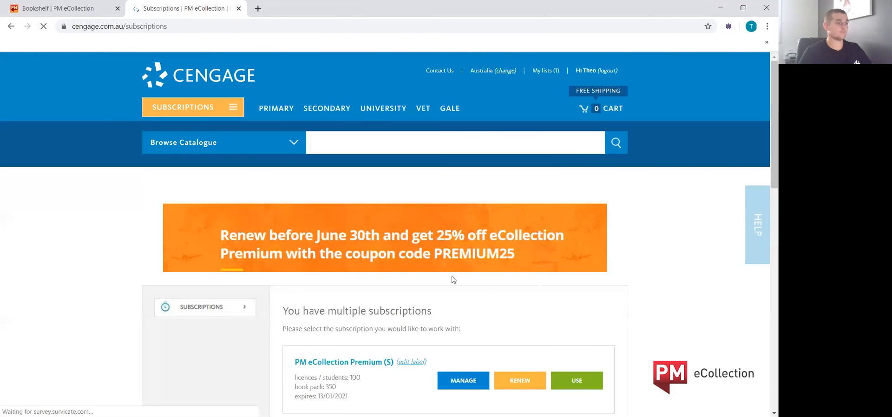
pyautogui.scroll(-3)
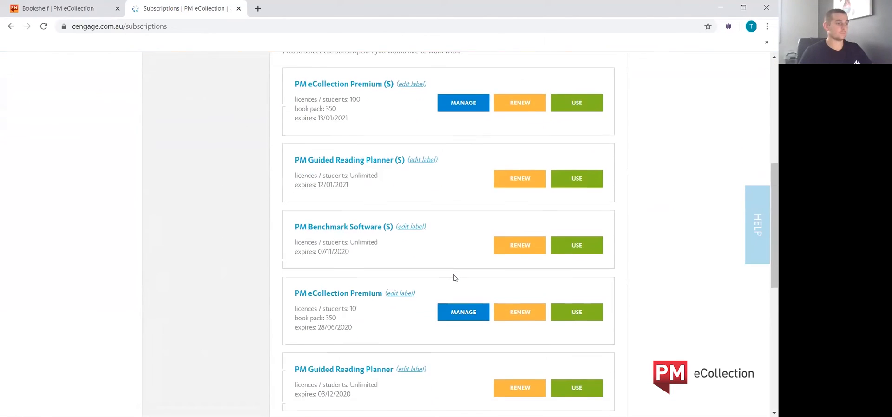
pyautogui.scroll(-3)
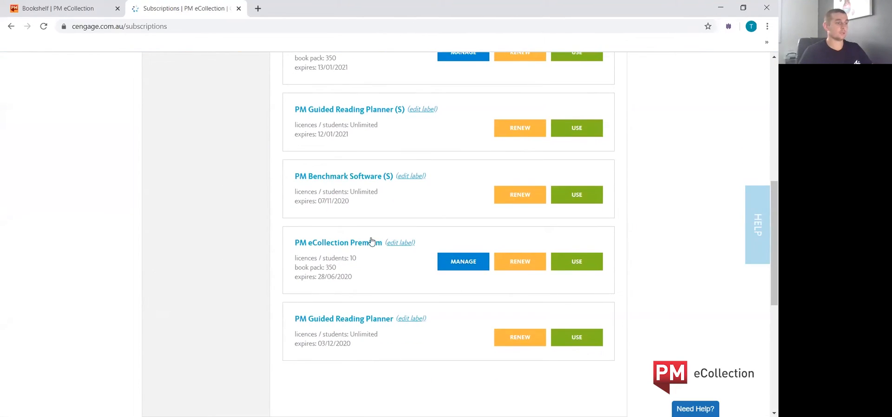
pyautogui.doubleClick(332, 242)
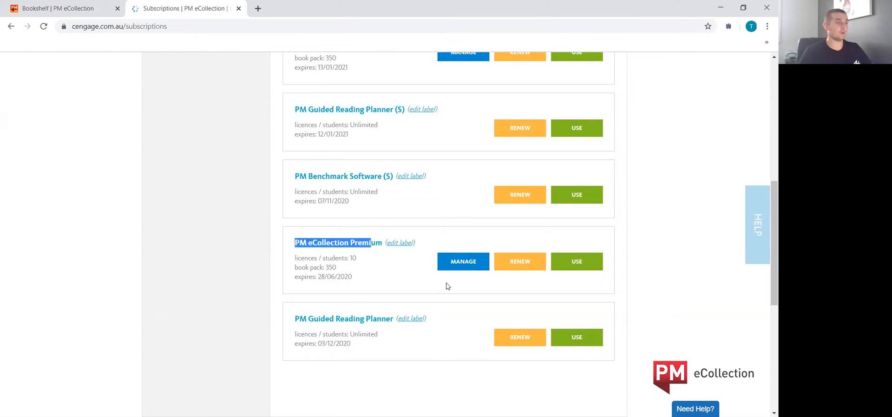
pyautogui.click(463, 261)
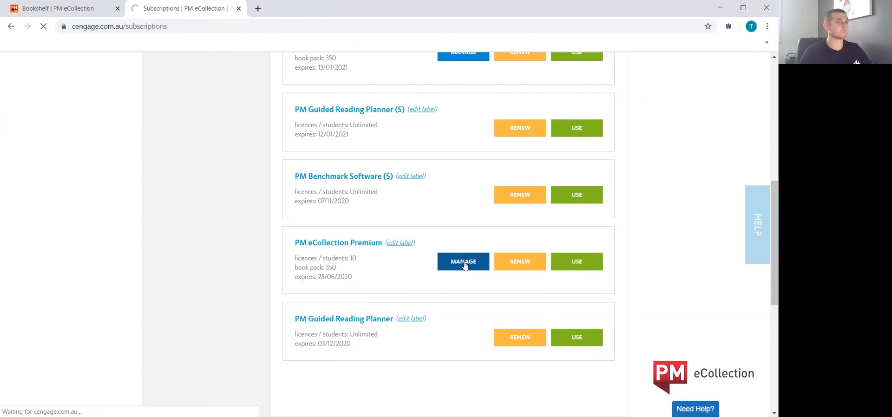
# Step: View the subscription dashboard (2 of 10 licences) and go to the Students list
pyautogui.click(463, 261)
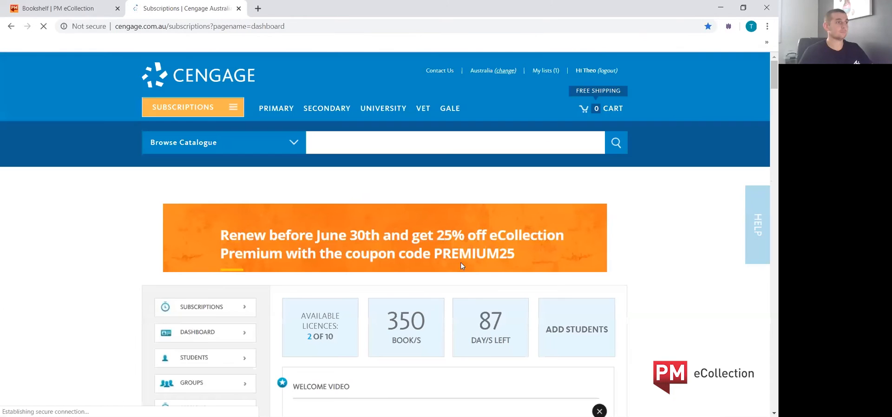
pyautogui.scroll(-3)
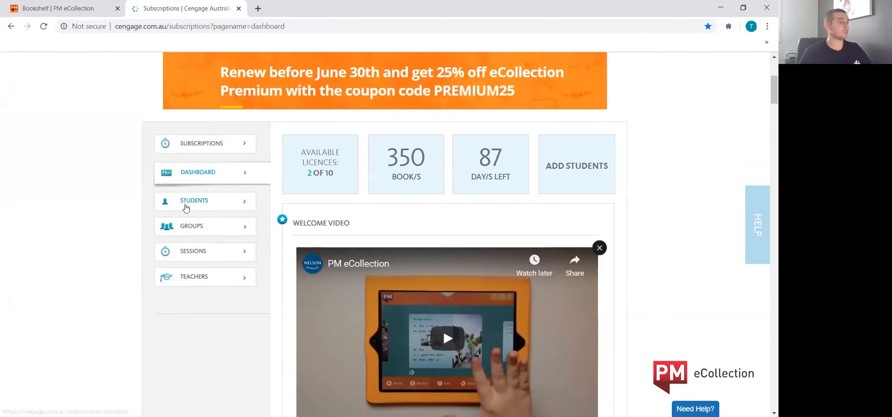
pyautogui.click(194, 201)
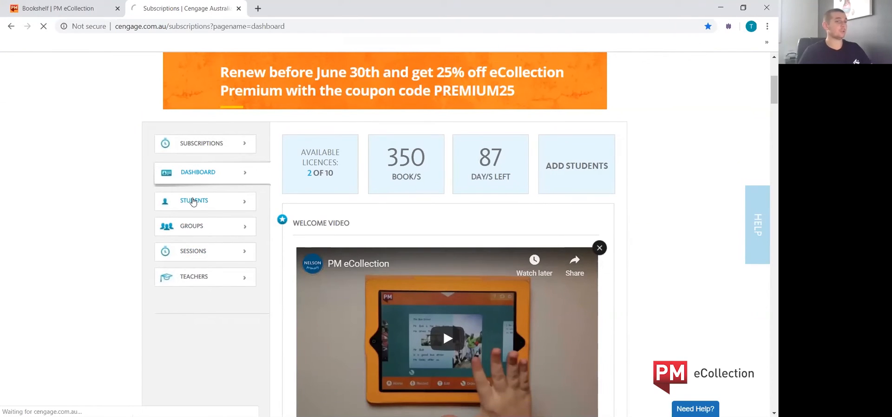
# Step: Scroll the Students page through the class groups and select a student for login cards
pyautogui.click(194, 201)
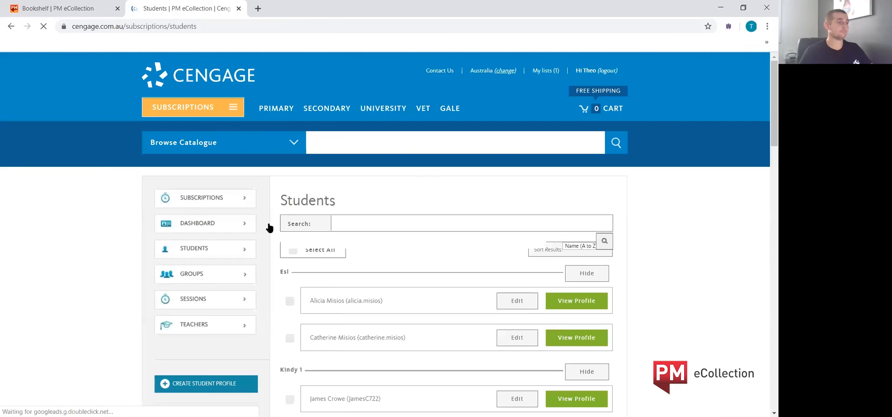
pyautogui.scroll(-3)
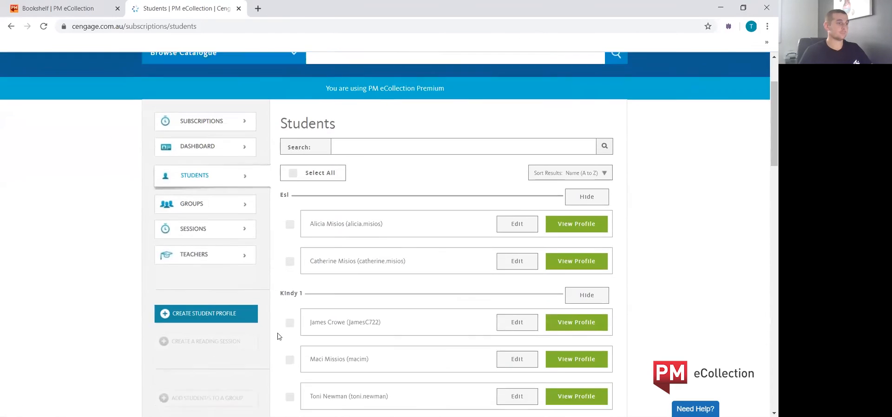
pyautogui.scroll(-3)
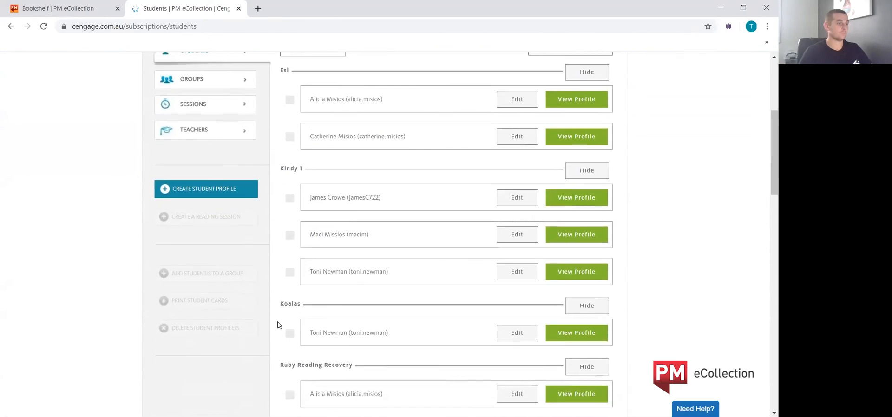
pyautogui.scroll(-3)
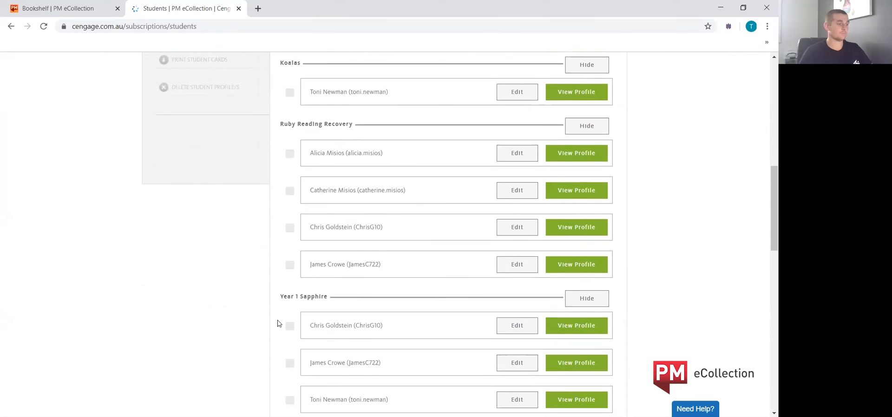
pyautogui.scroll(-3)
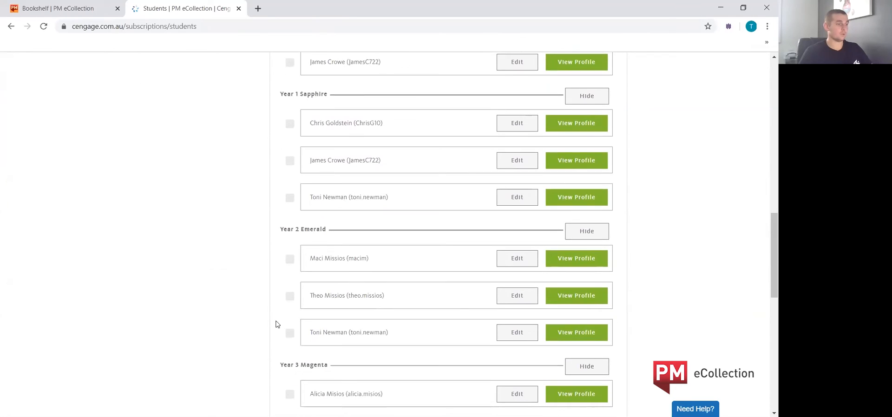
pyautogui.moveTo(298, 302)
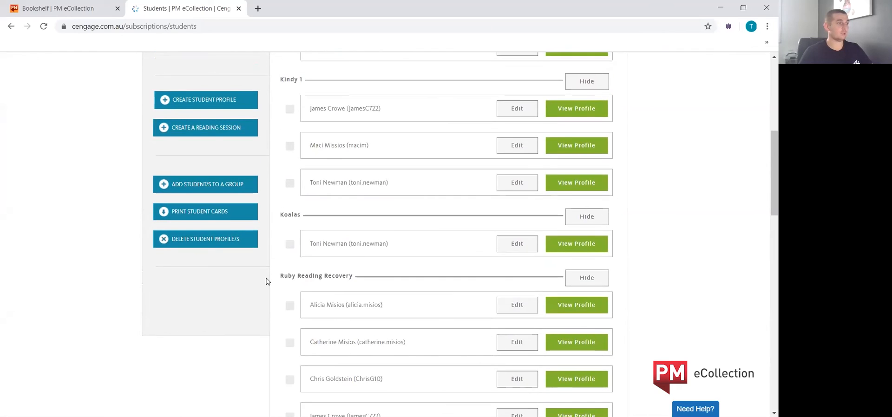
pyautogui.scroll(3)
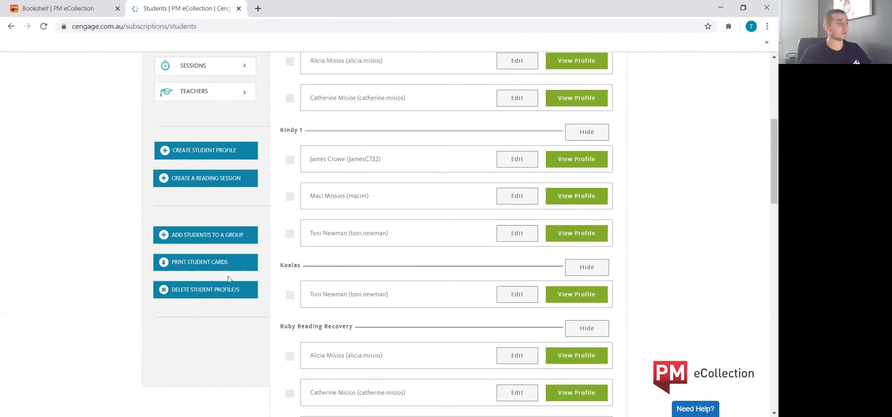
pyautogui.moveTo(224, 265)
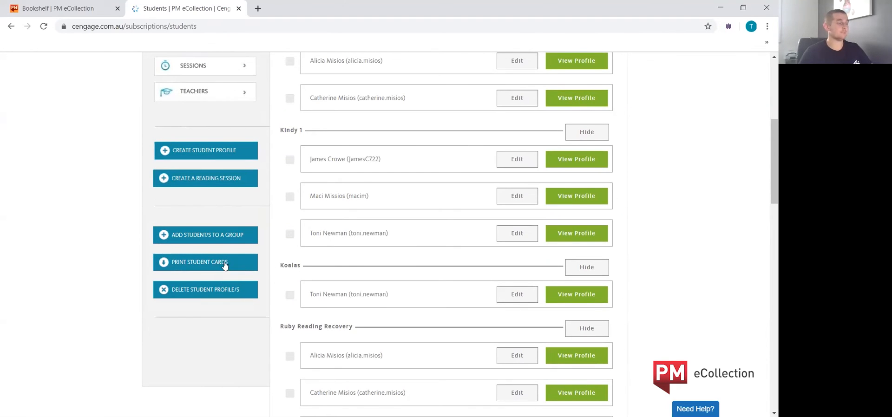
pyautogui.click(205, 262)
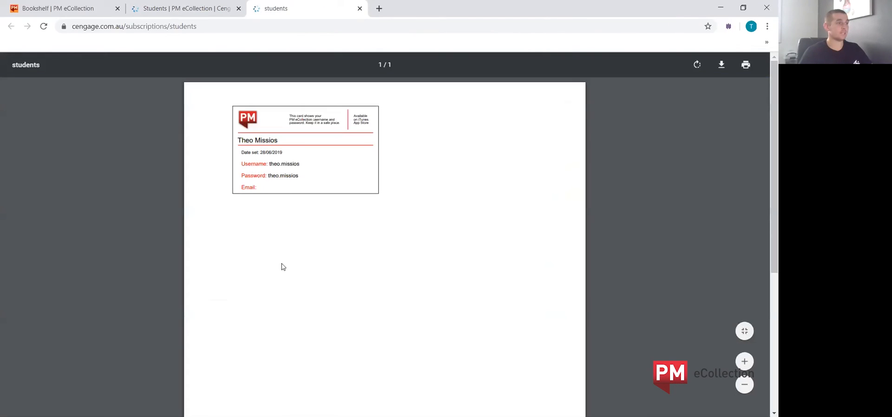
pyautogui.moveTo(231, 96)
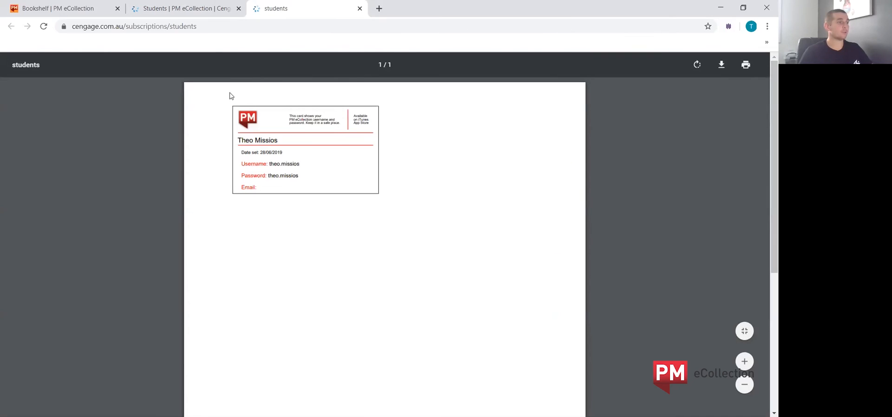
pyautogui.moveTo(252, 207)
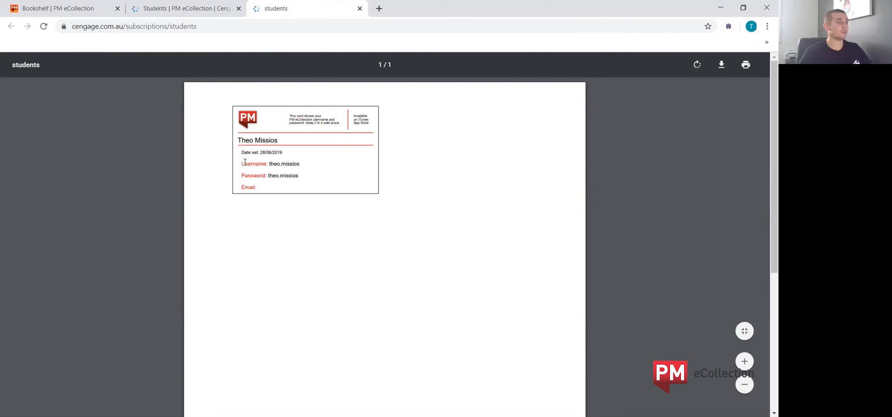
pyautogui.moveTo(311, 220)
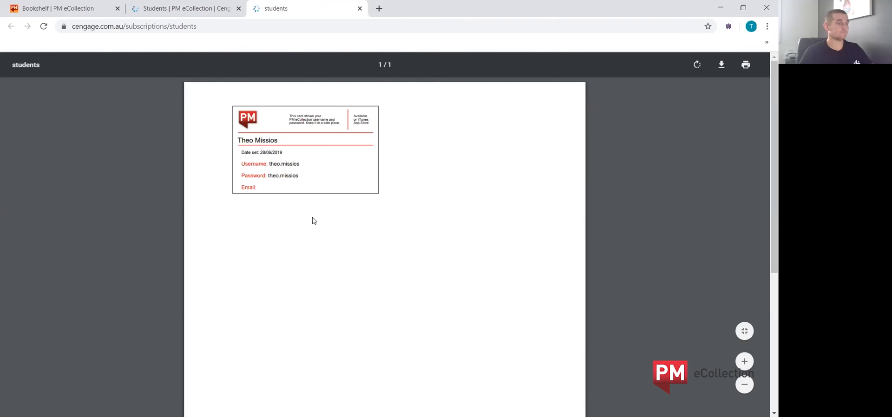
pyautogui.moveTo(447, 75)
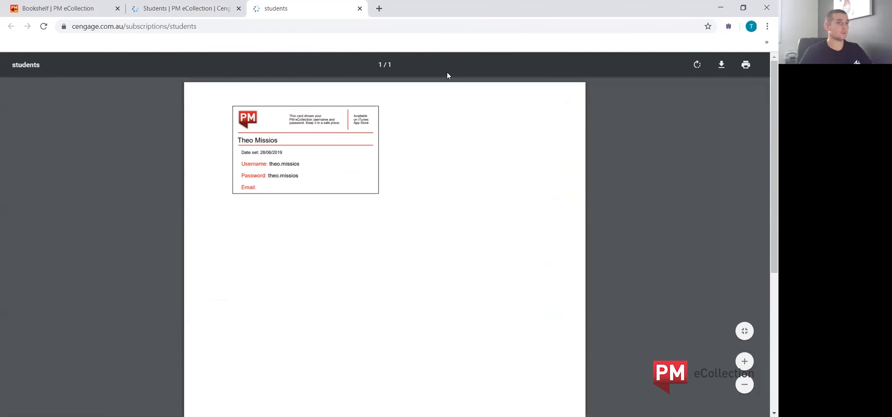